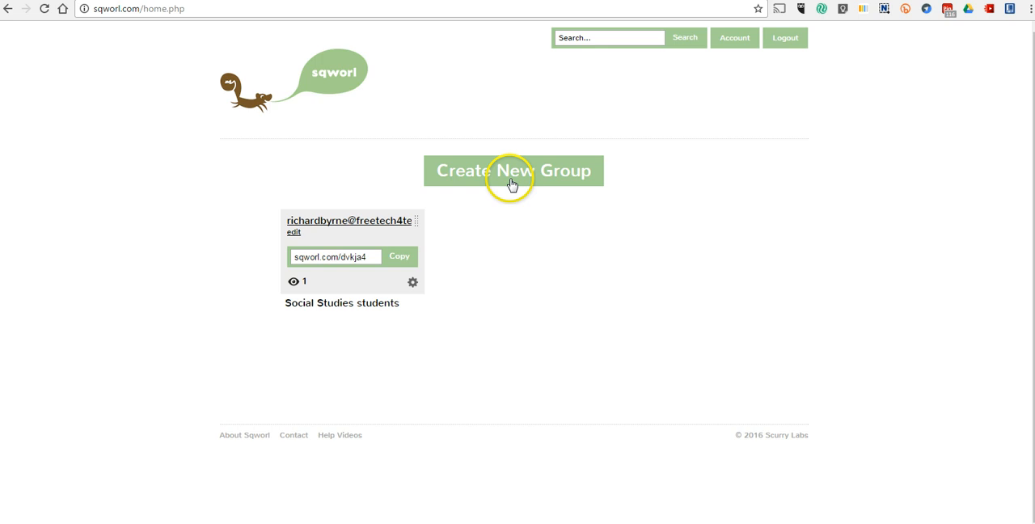
- Start a new group titled 'Neat things for my colleagues'
click(513, 172)
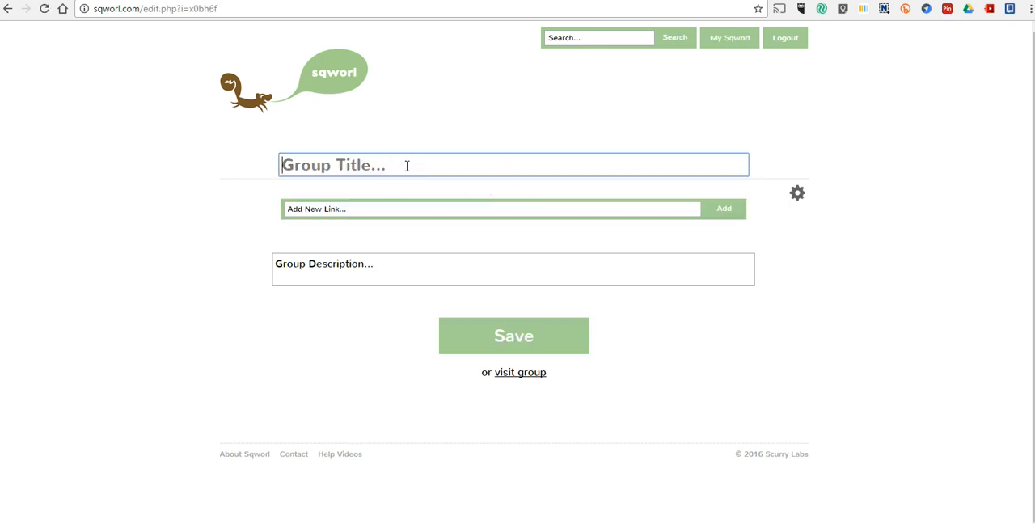
text(Neat things for)
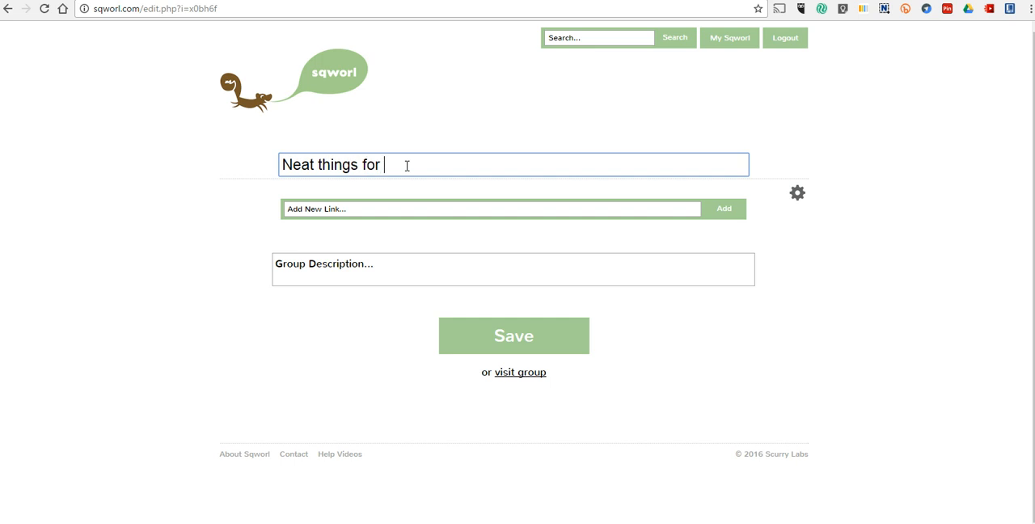
text(my colle)
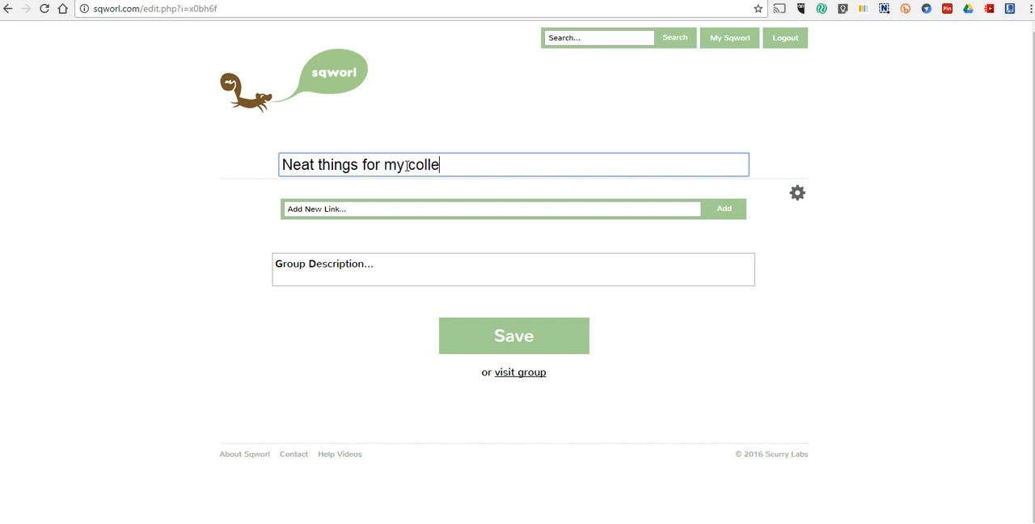
text(ague)
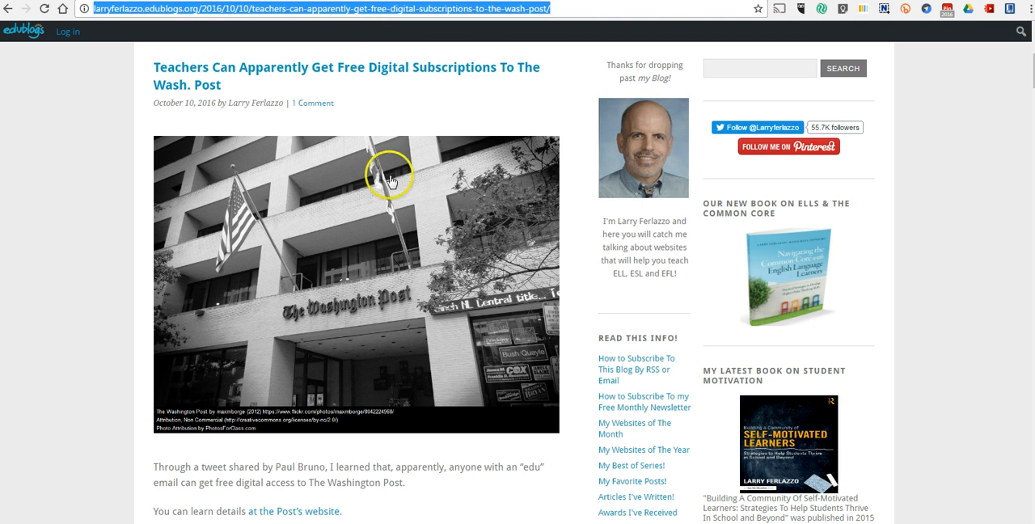
mouse_move(463, 196)
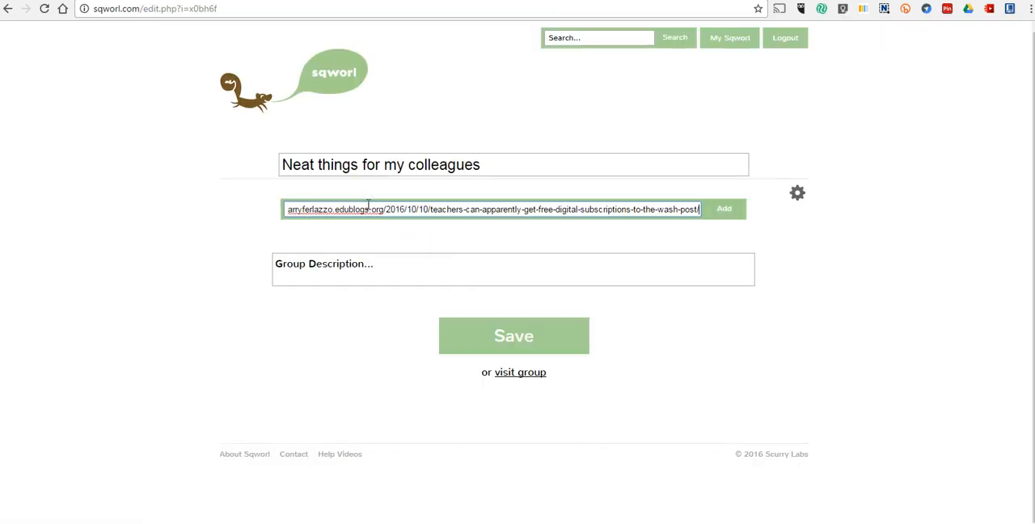
- Add the edublogs Washington Post link and the Practical Ed Tech Google Drawings link to the group
click(725, 209)
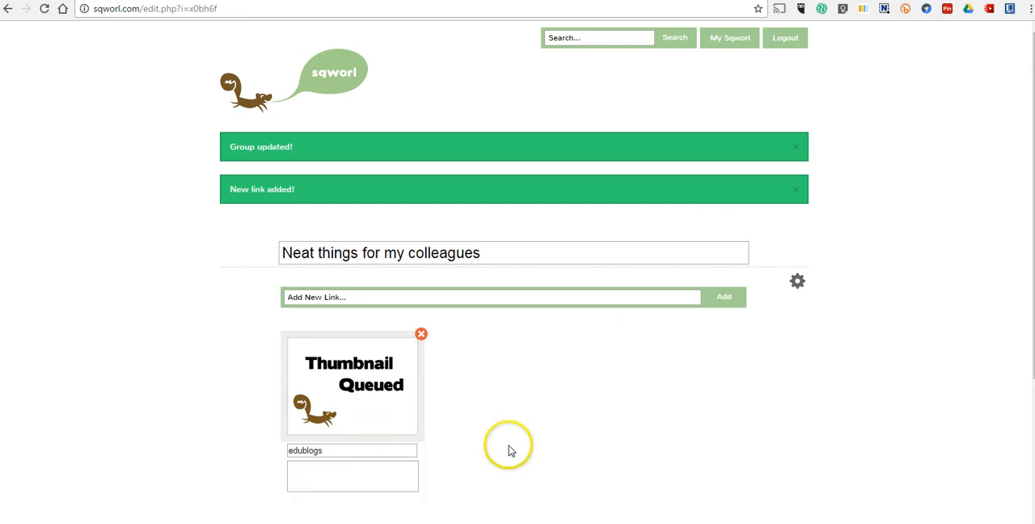
mouse_move(687, 52)
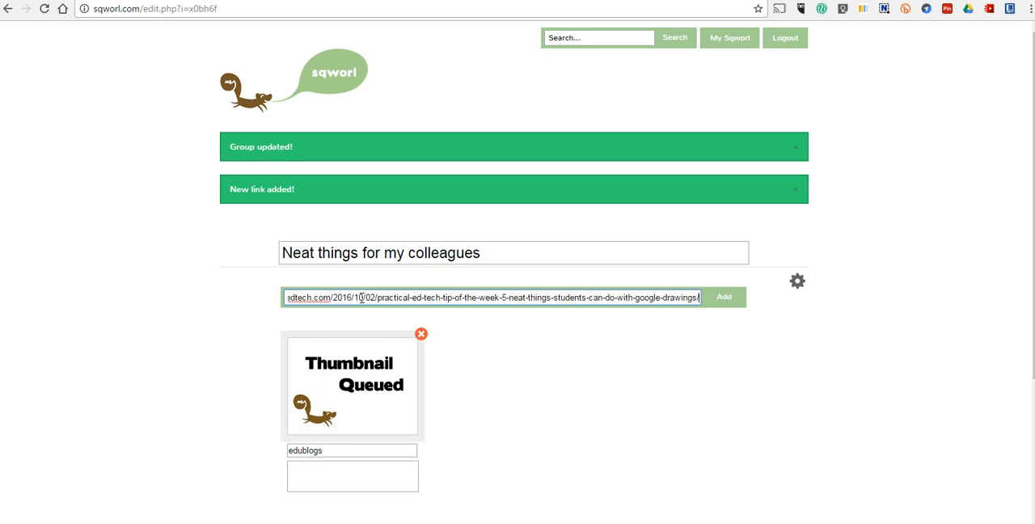
click(723, 298)
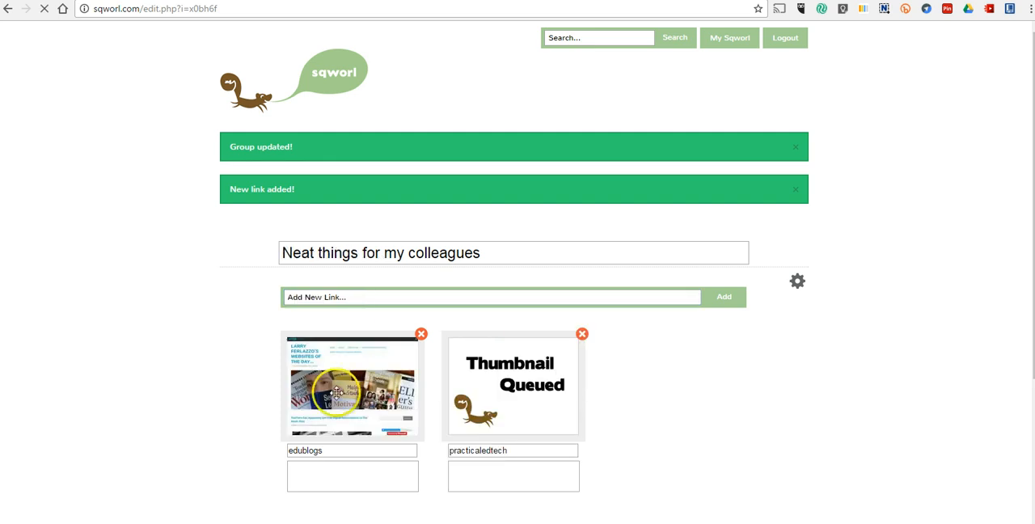
mouse_move(330, 473)
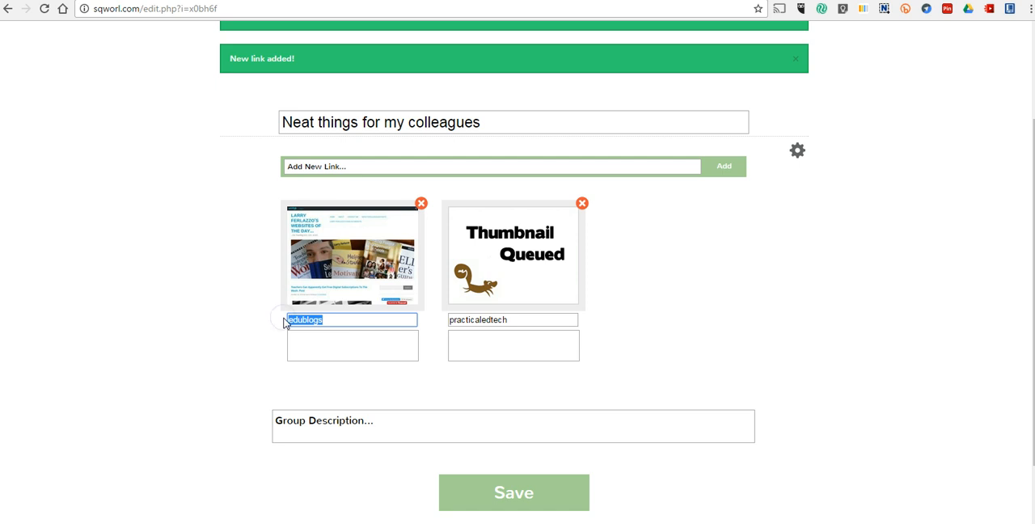
- Title the first link 'Larry Ferlazzo' with a note about getting the Washington Post free for your classroom
text(Larry Ferlazzo)
click(353, 346)
text(T)
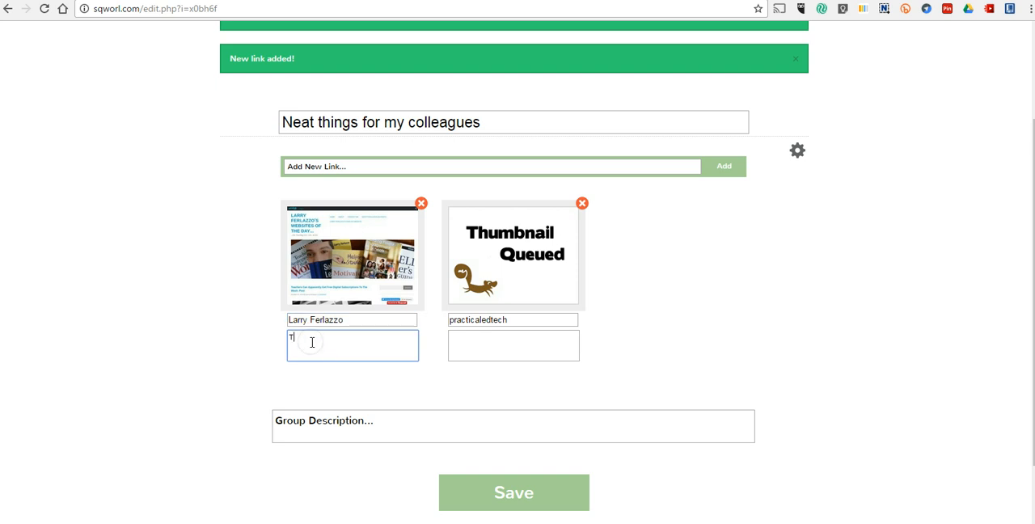
text(ip abuou)
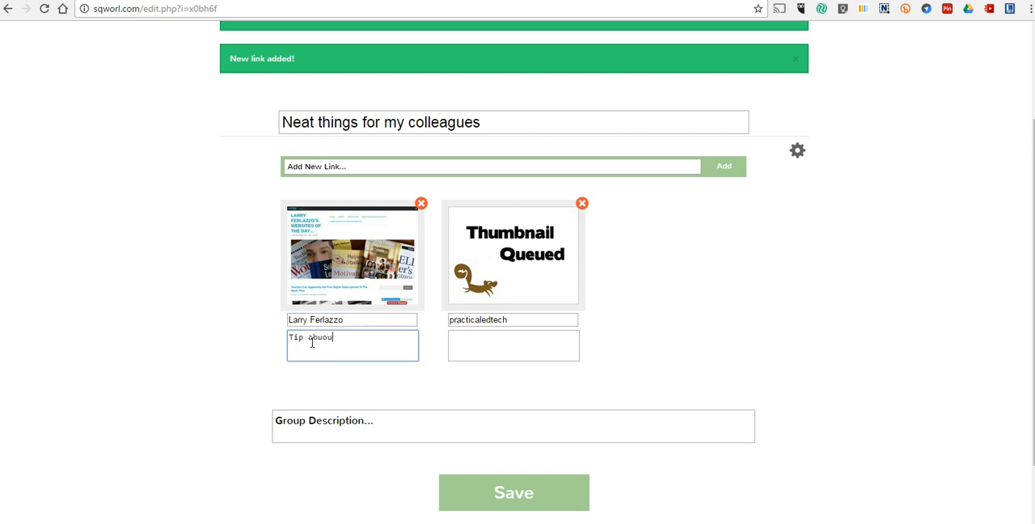
key(Backspace)
text(t getting the Washington Post for f)
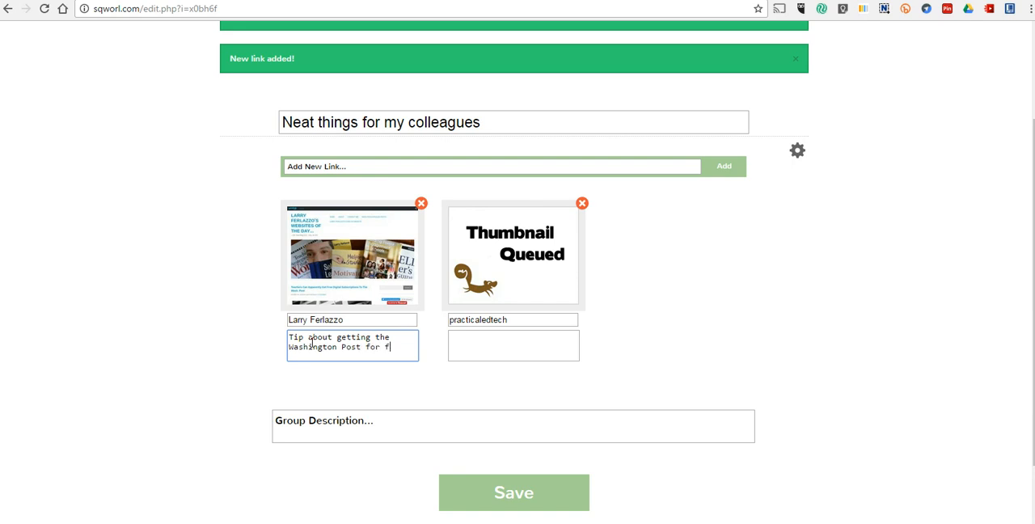
text(ree for your)
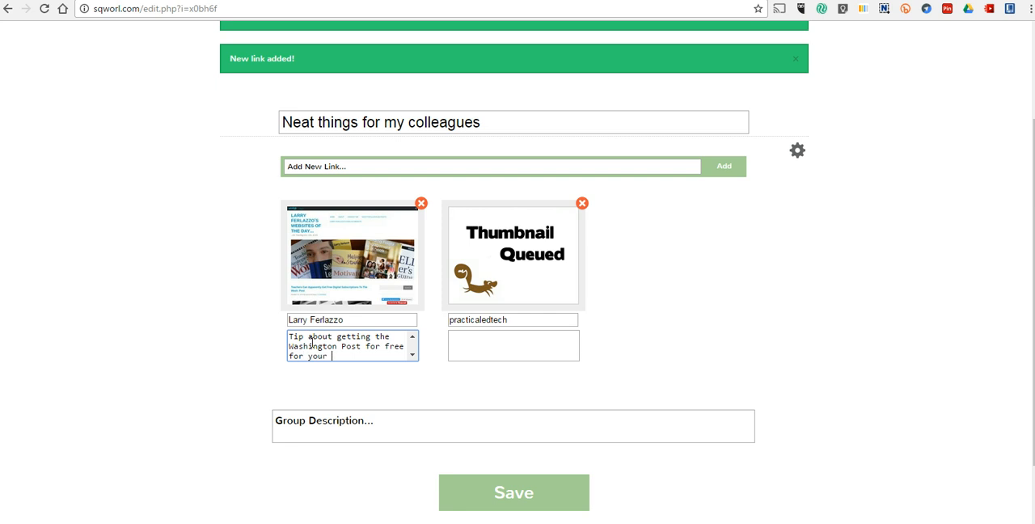
text(classroom.)
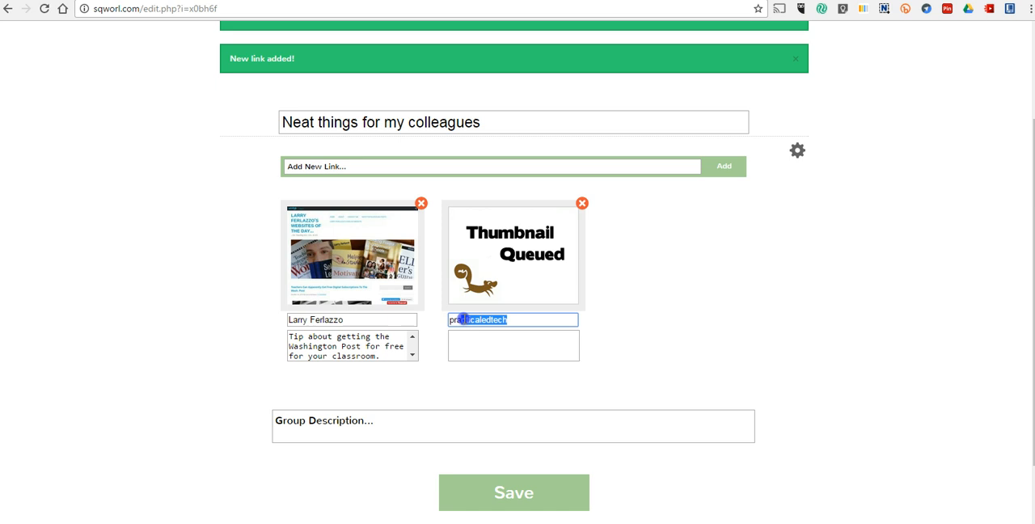
- Title the second link 'Practical Ed Tech' with the note 'Tips about Google Drawings.'
text(Practical)
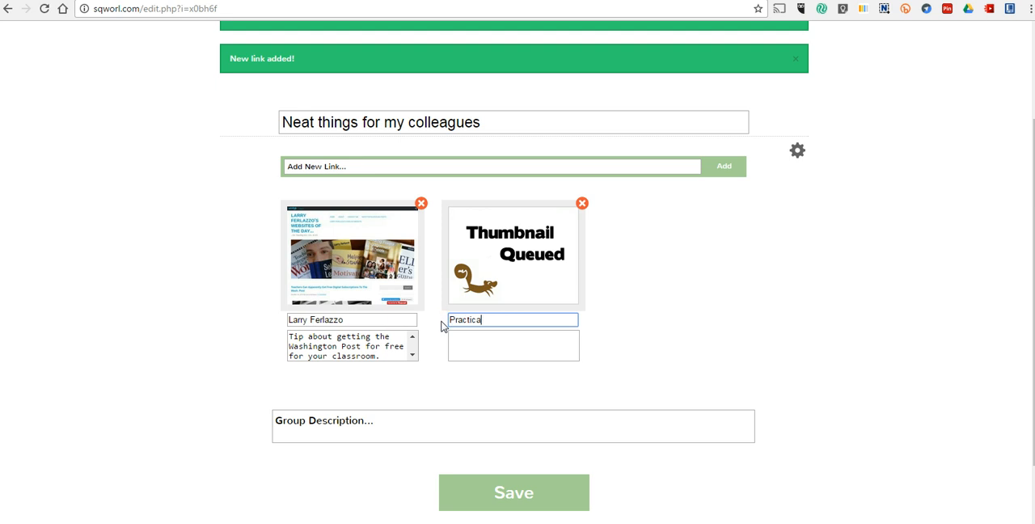
text(Ed Tech)
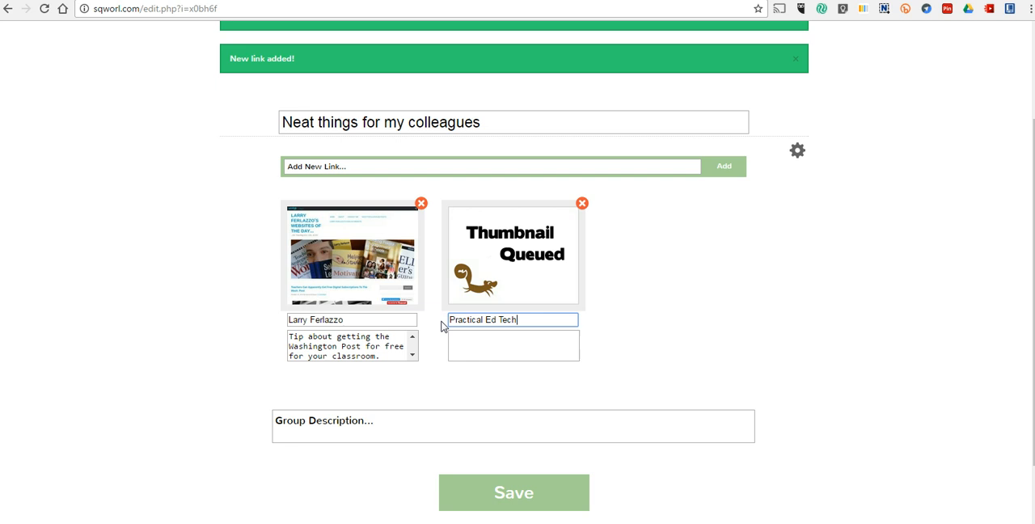
text(Tips a)
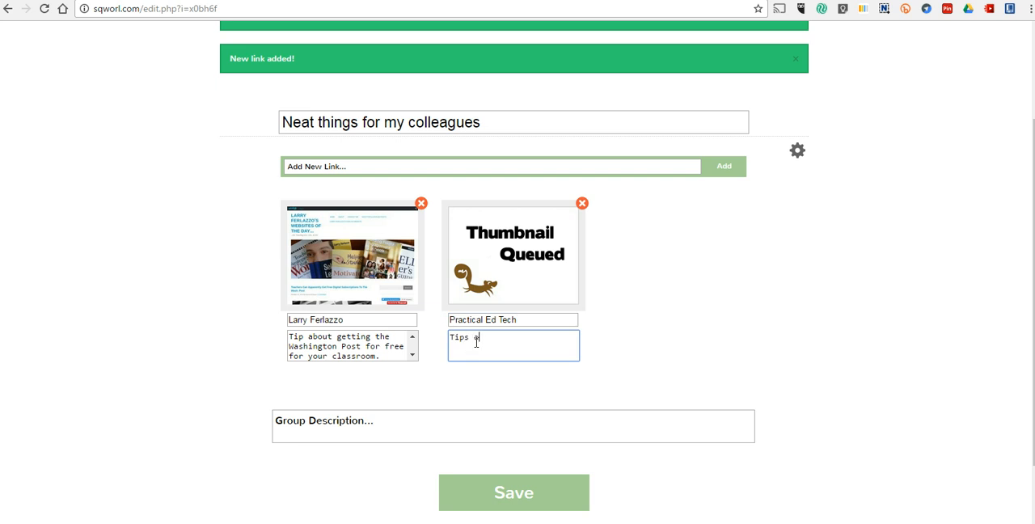
text(bout Google)
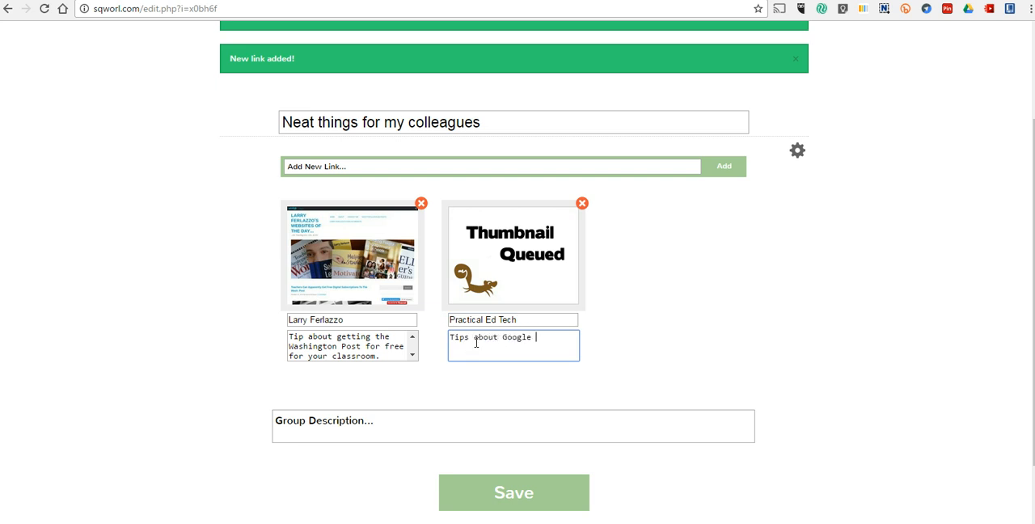
text(Drawings.)
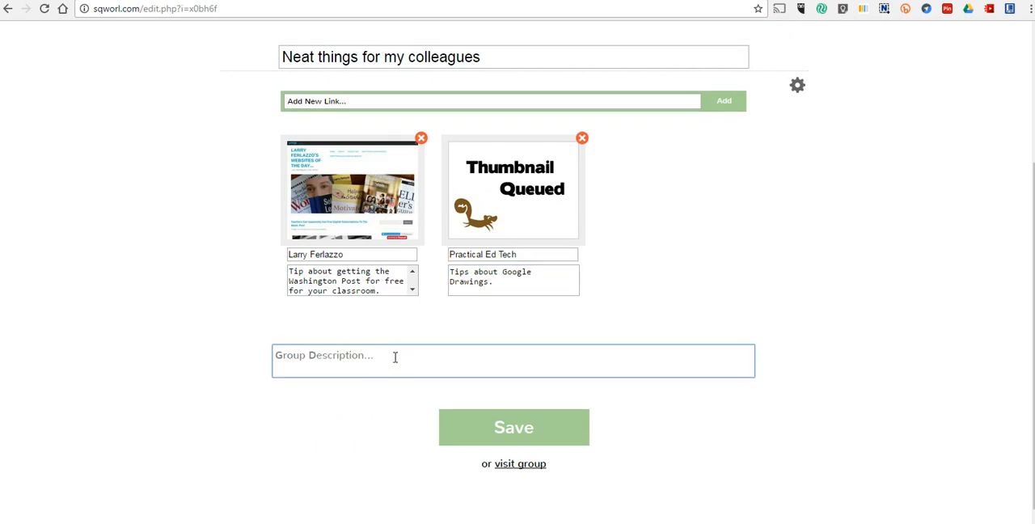
- Describe the group as 'Neat finds for teachers' and save it
text(Neat f)
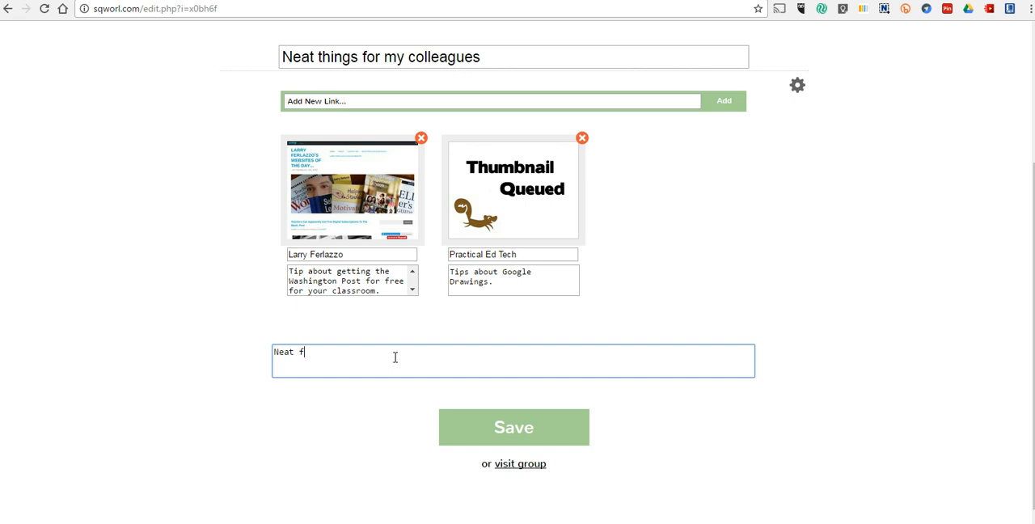
text(inds for teachers)
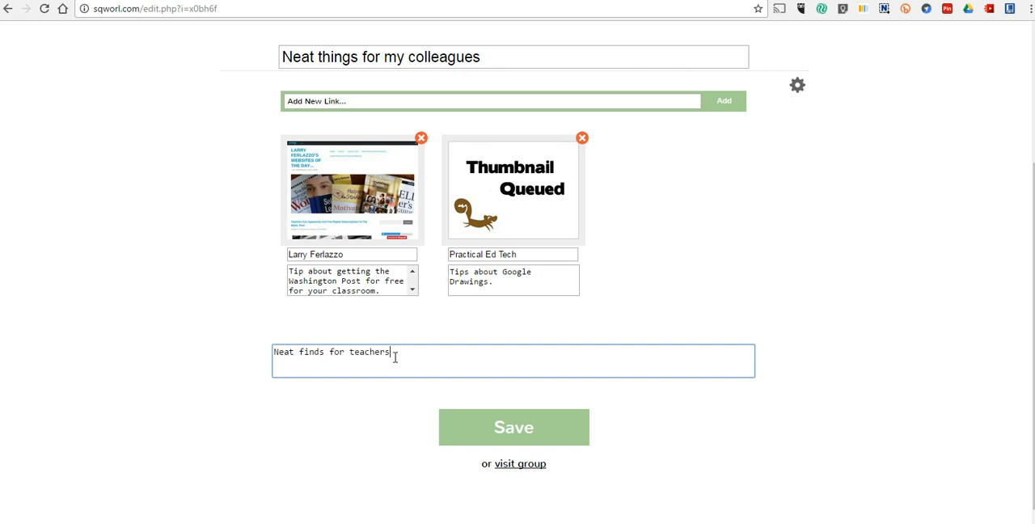
click(514, 427)
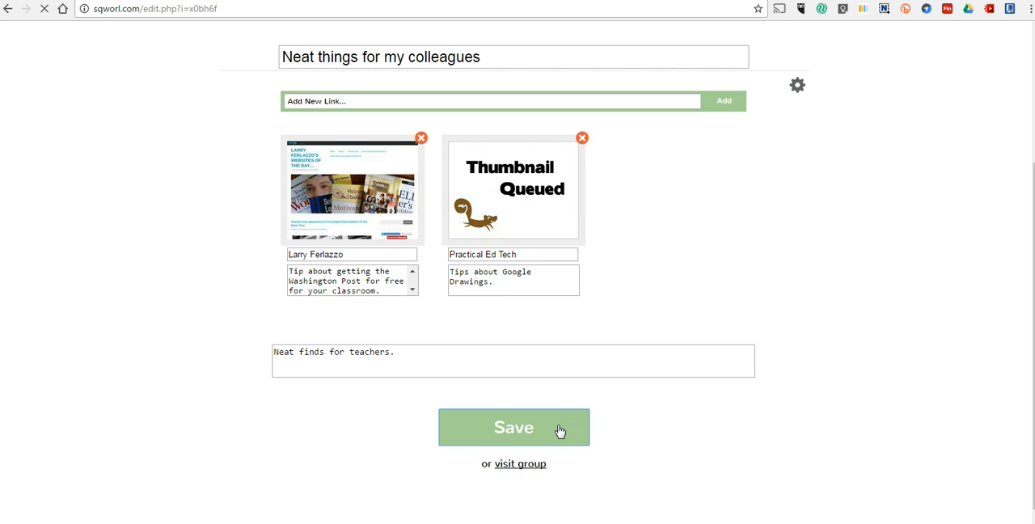
click(514, 427)
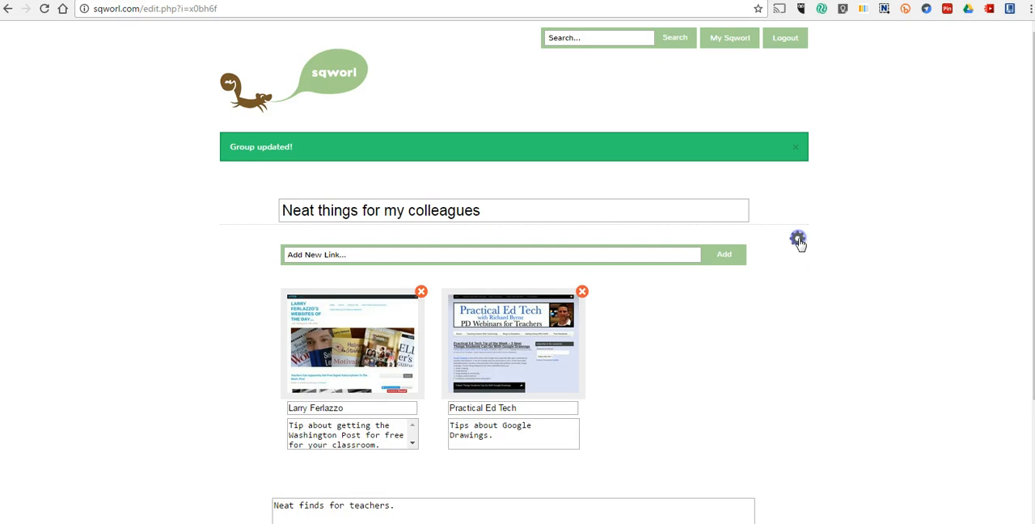
- Reveal the group's lock and Delete Group settings options
click(798, 239)
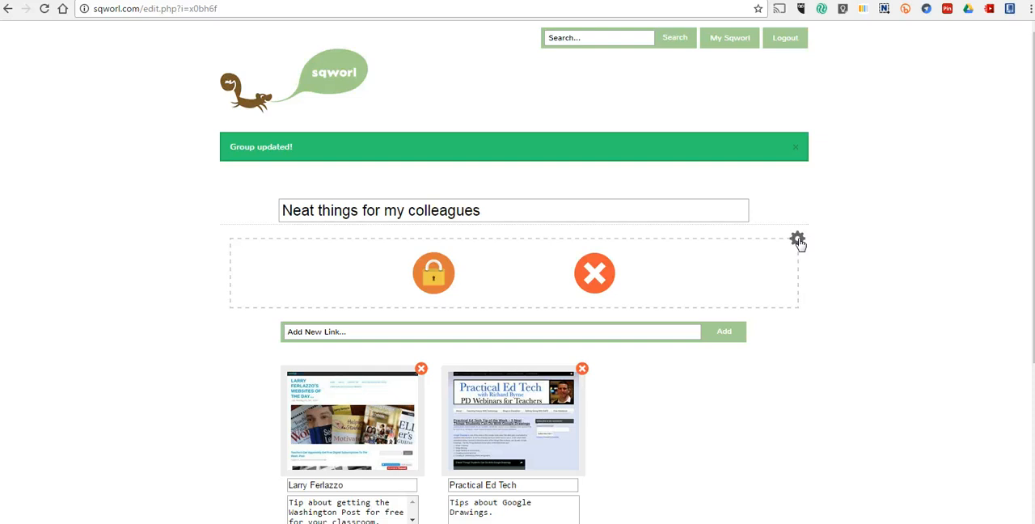
mouse_move(595, 271)
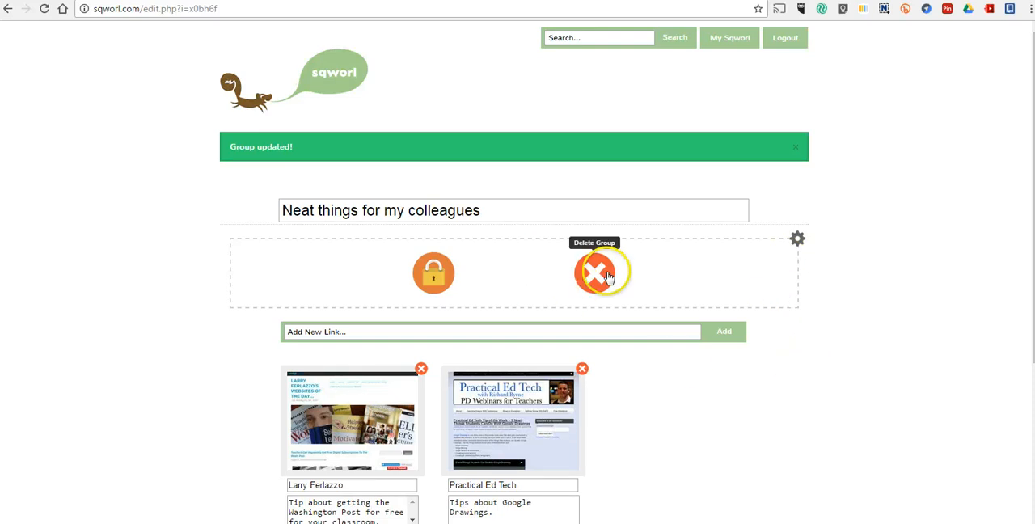
scroll(down, 3)
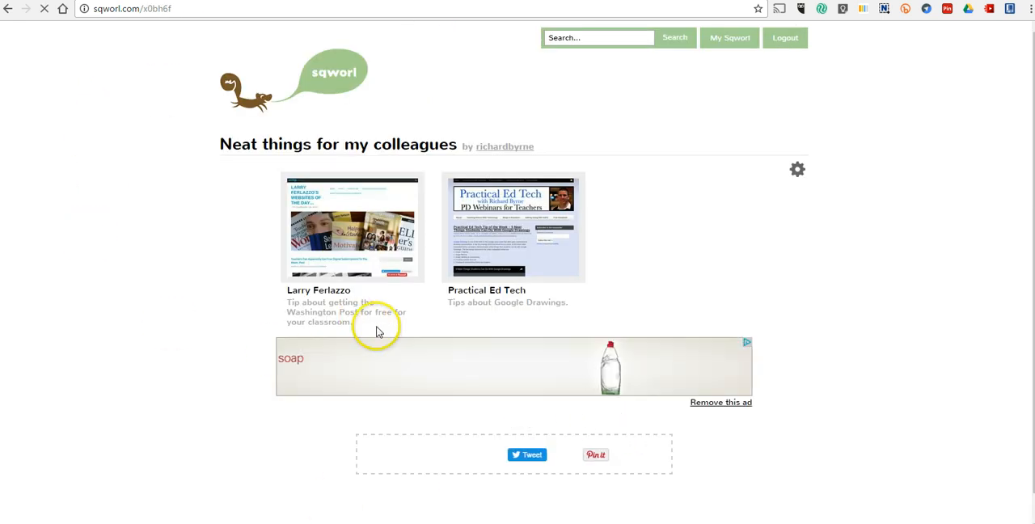
- Select the public group page's web address for sharing
click(130, 9)
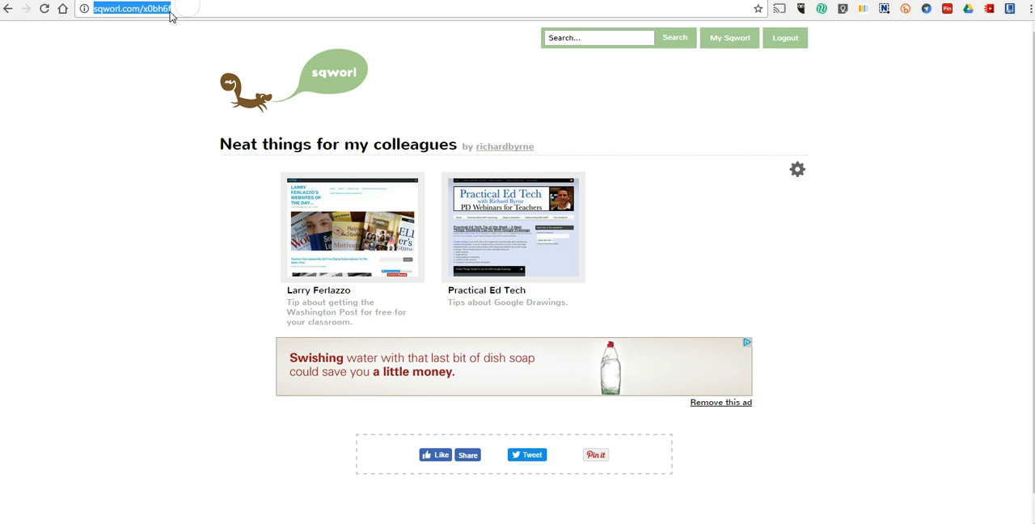